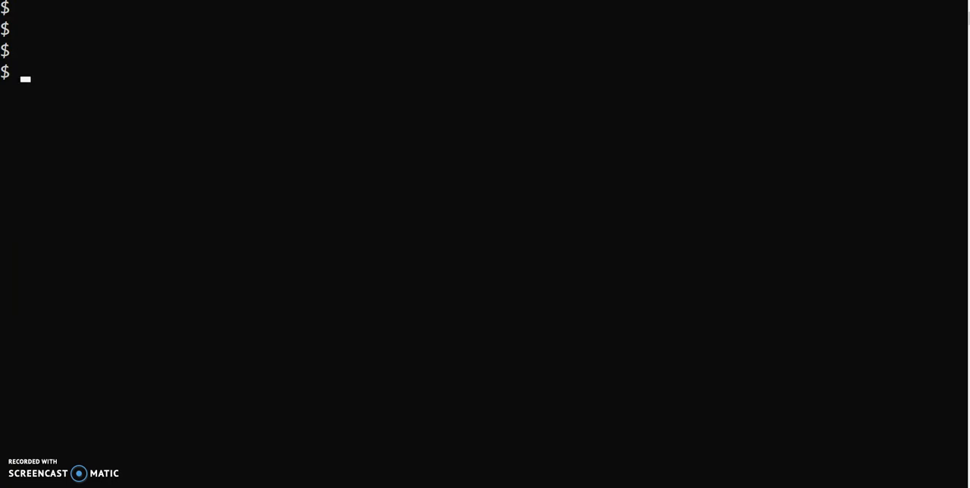
Remove the old example1.sh with rm and clear the terminal before reopening it in vim
text(rm e)
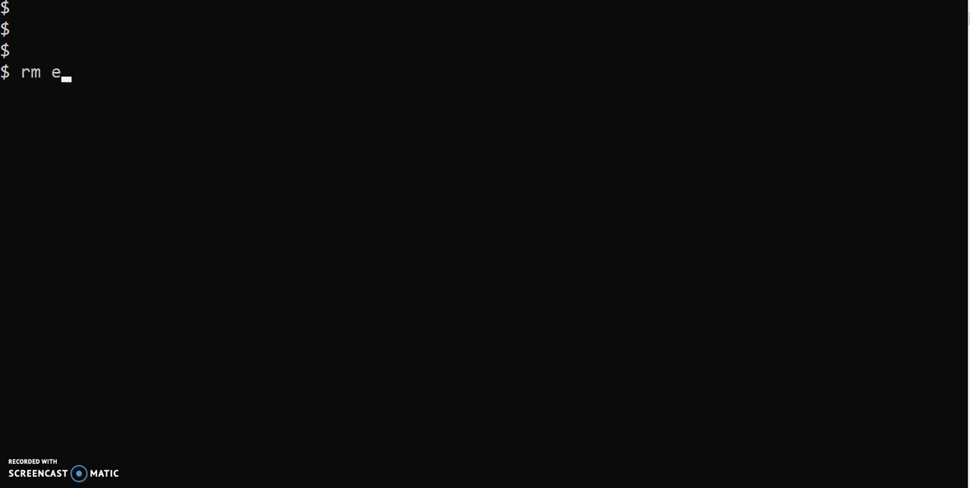
text(xam)
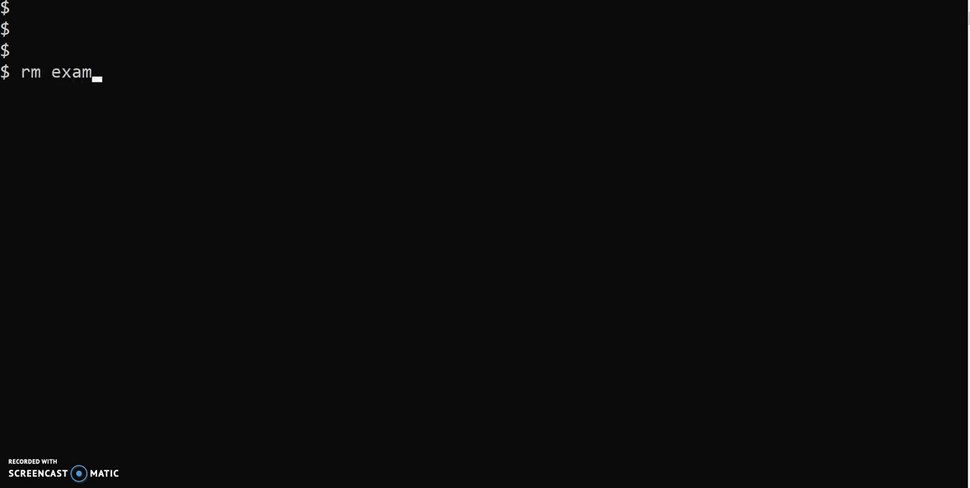
text(ple1.sh)
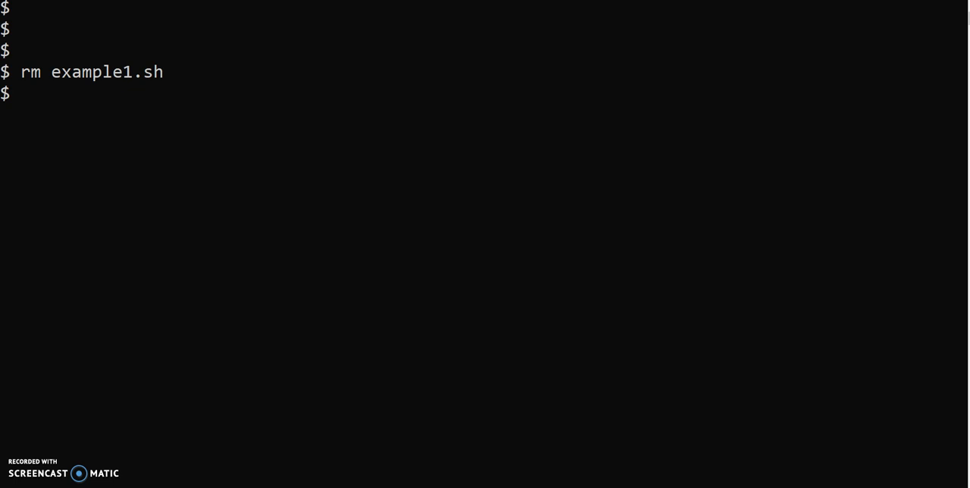
text(clear)
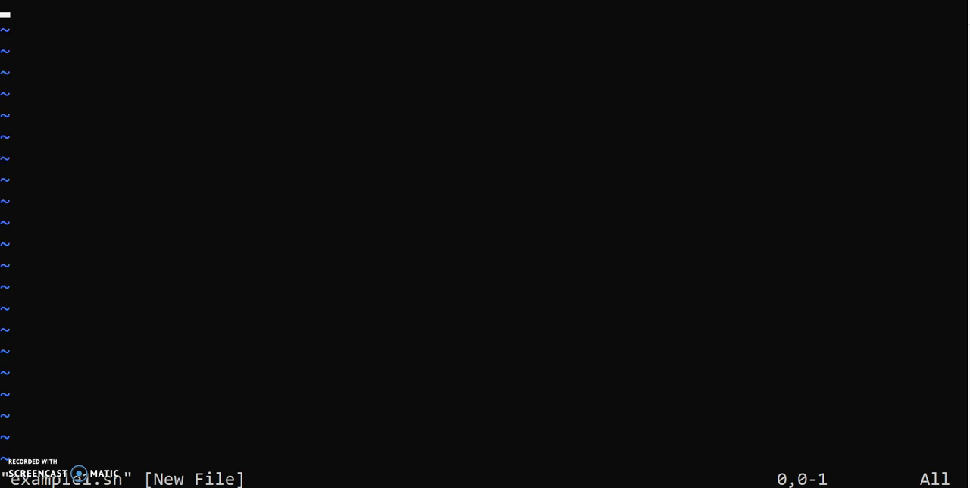
Enter insert mode and write the shebang line #!/bin/bash
key(i)
text(#)
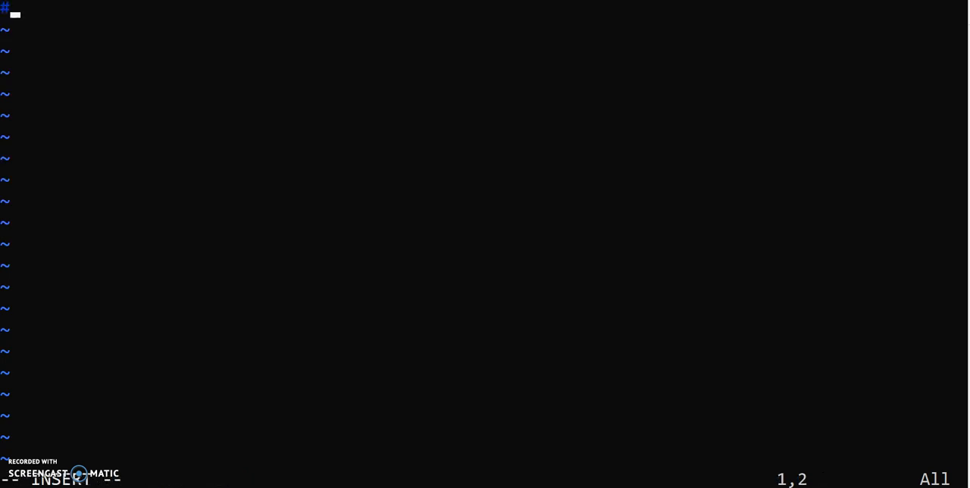
text(/)
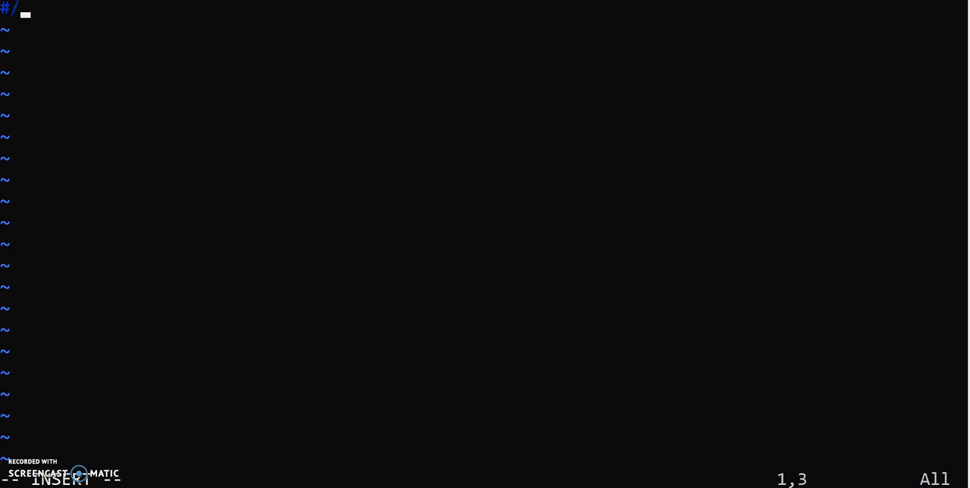
key(BackSpace)
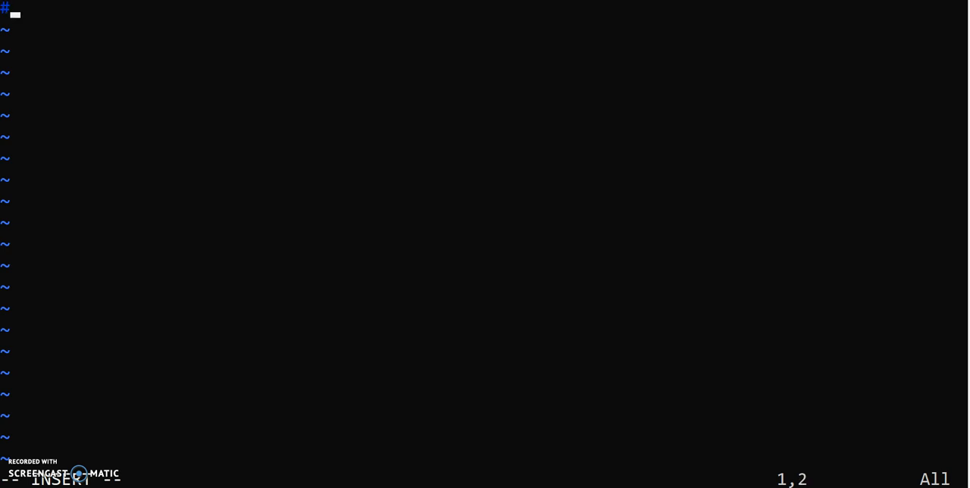
text(!/b)
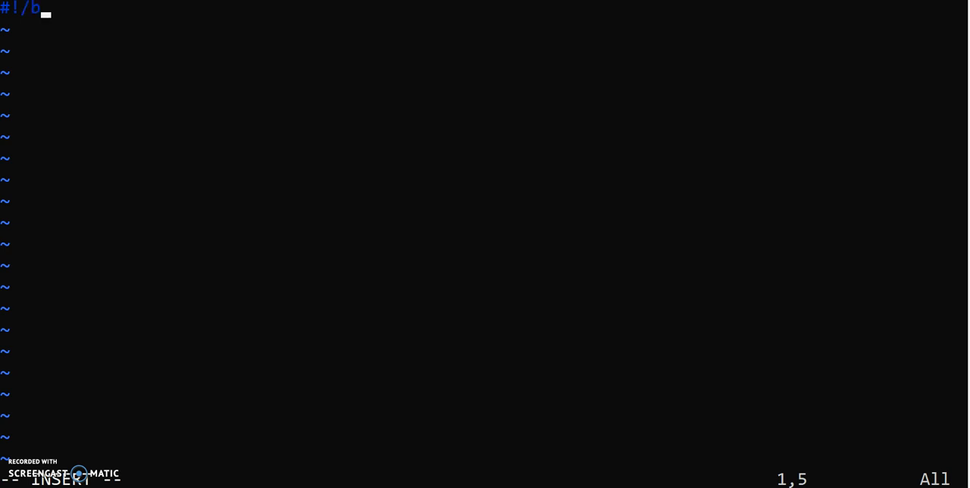
text(in/h)
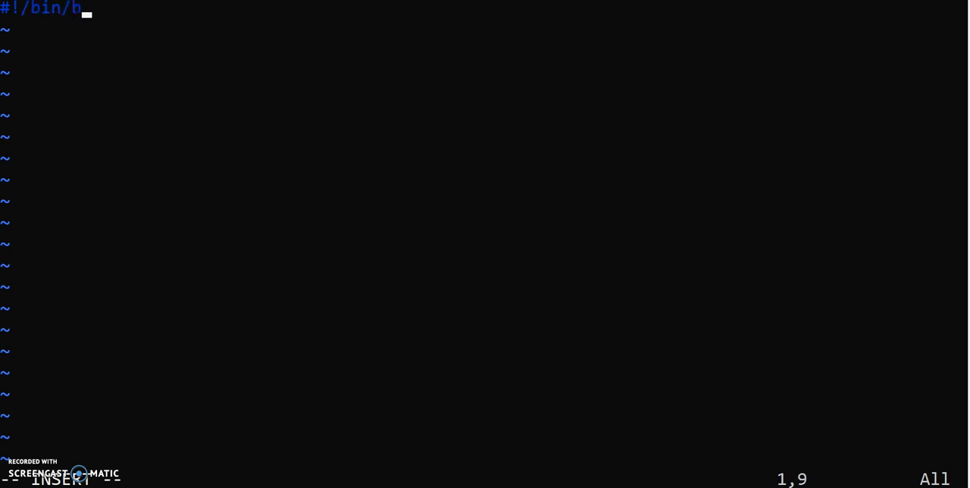
text(ash)
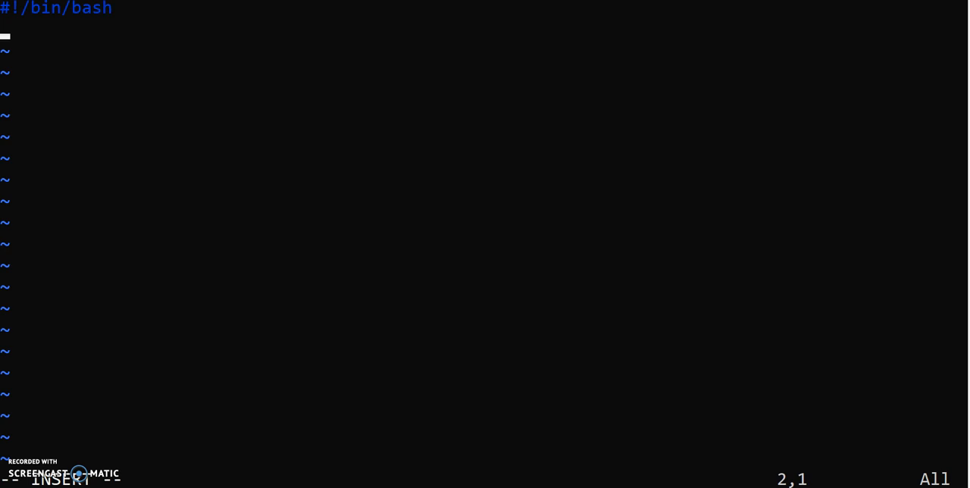
Add the line echo "This is my First Shell Script"
text(ec)
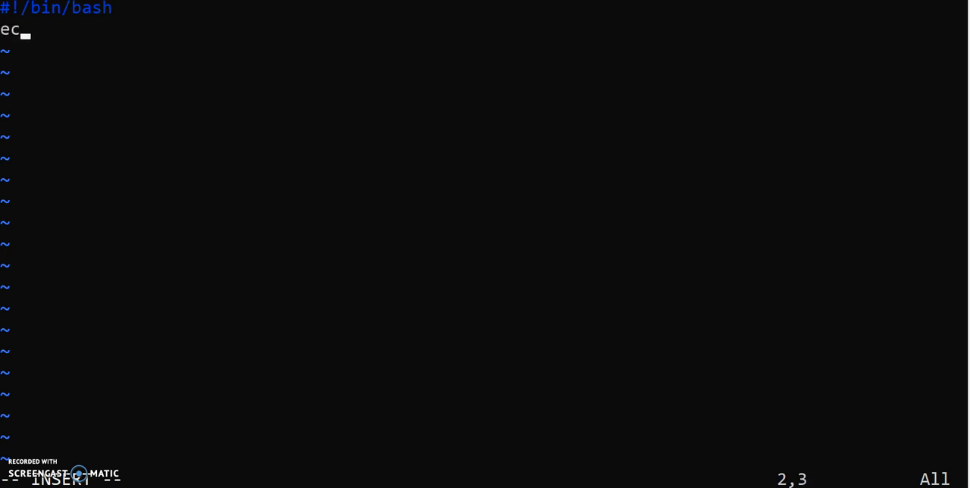
text(ho ")
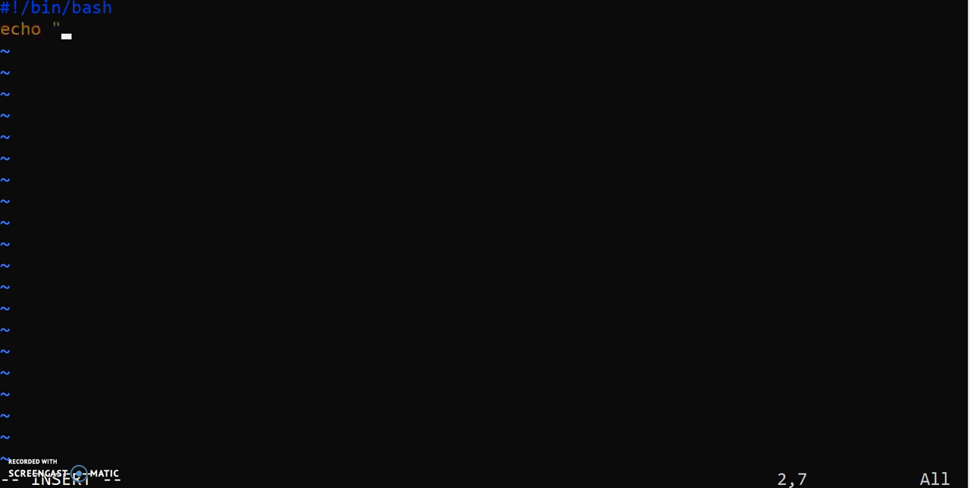
text(This)
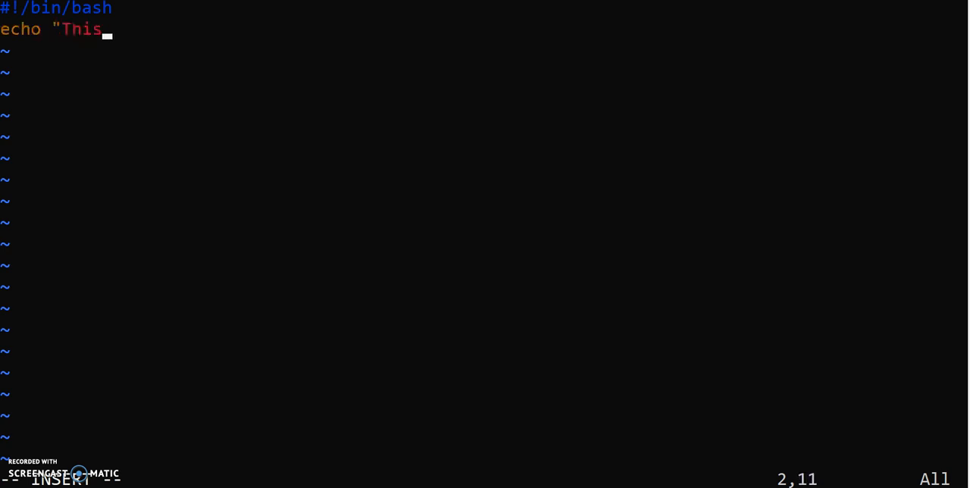
text(is my)
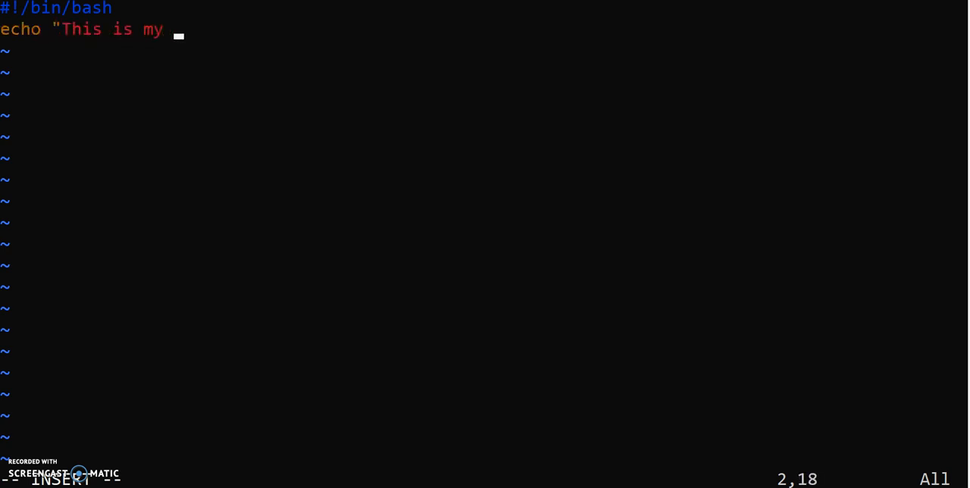
text(First She)
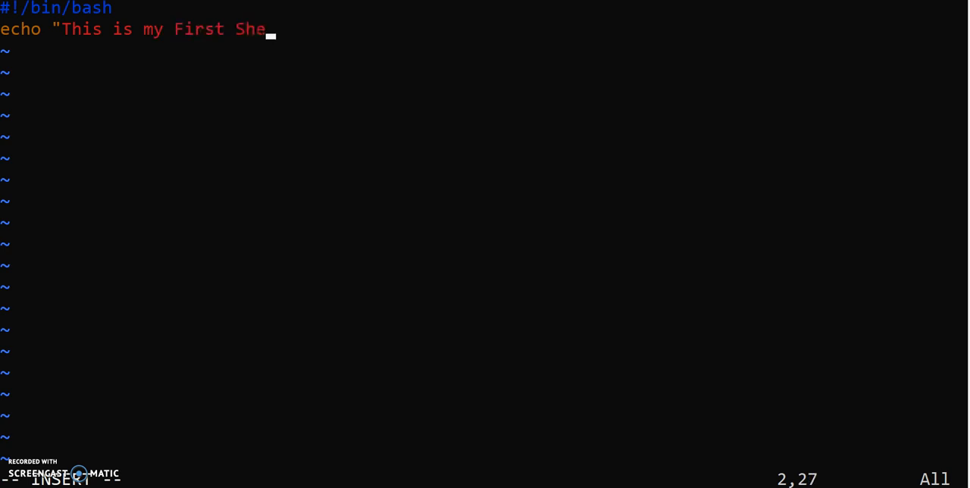
text(ll Sc)
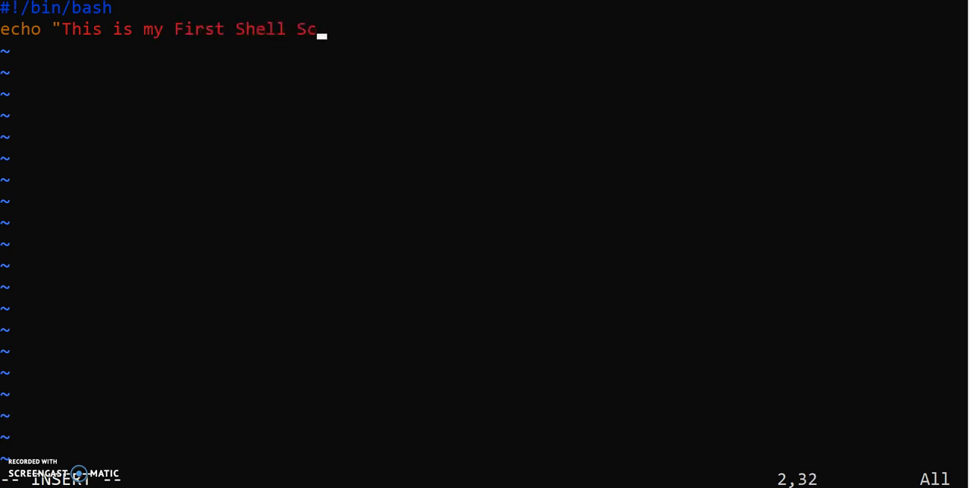
text(ript")
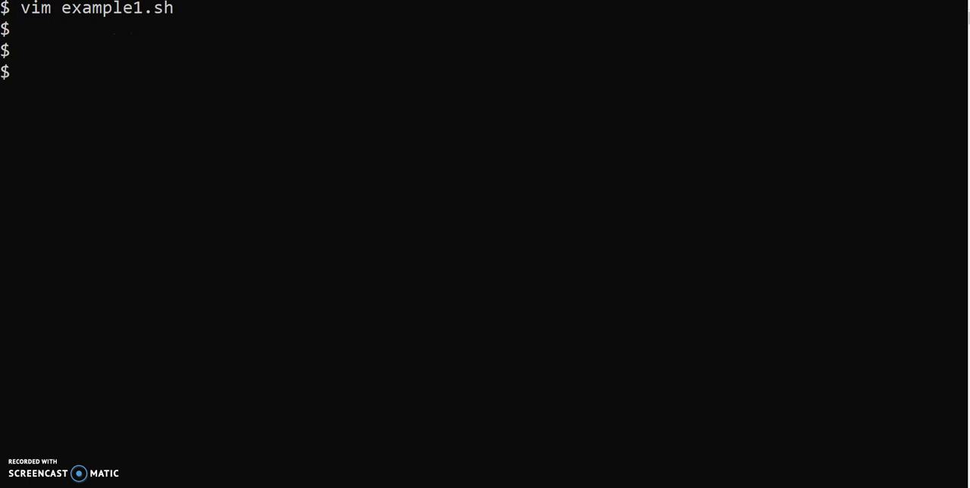
Execute ./example1.sh to print 'This is my First Shell Script', then begin an ls command
text(./)
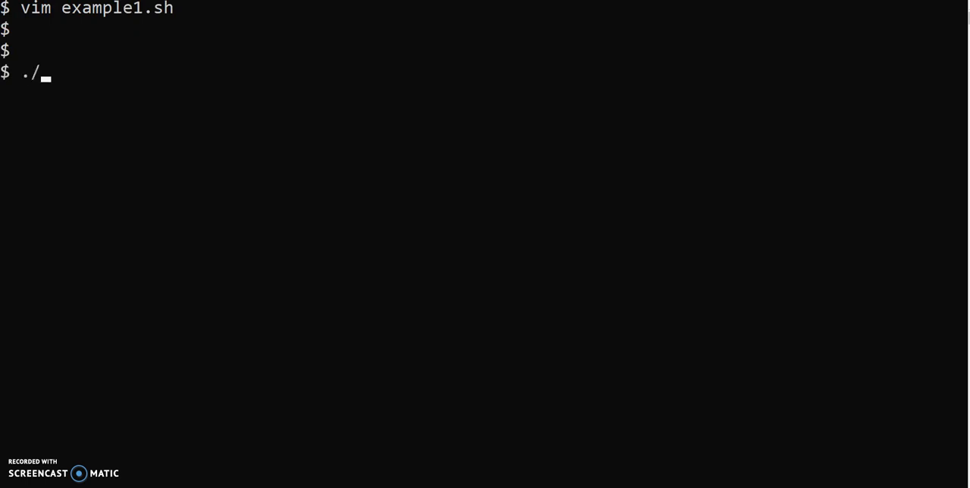
text(exa)
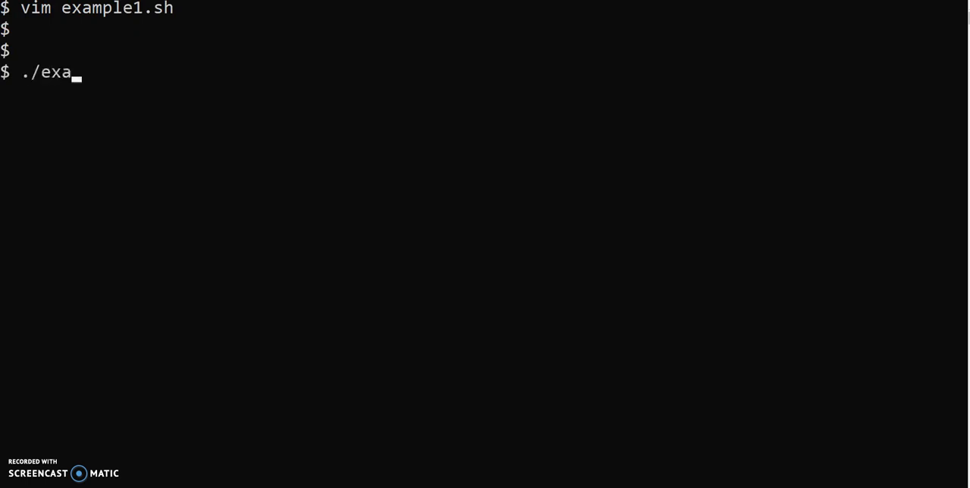
text(mple1.sh)
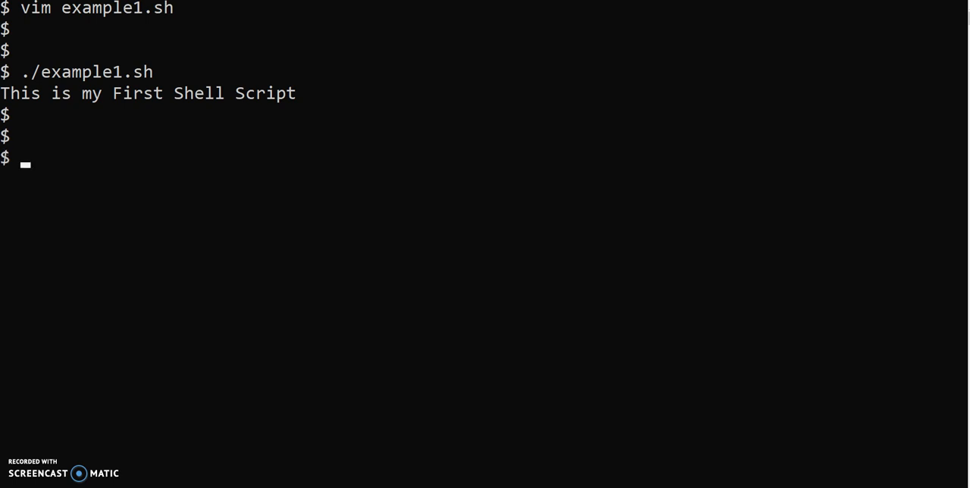
text(ls)
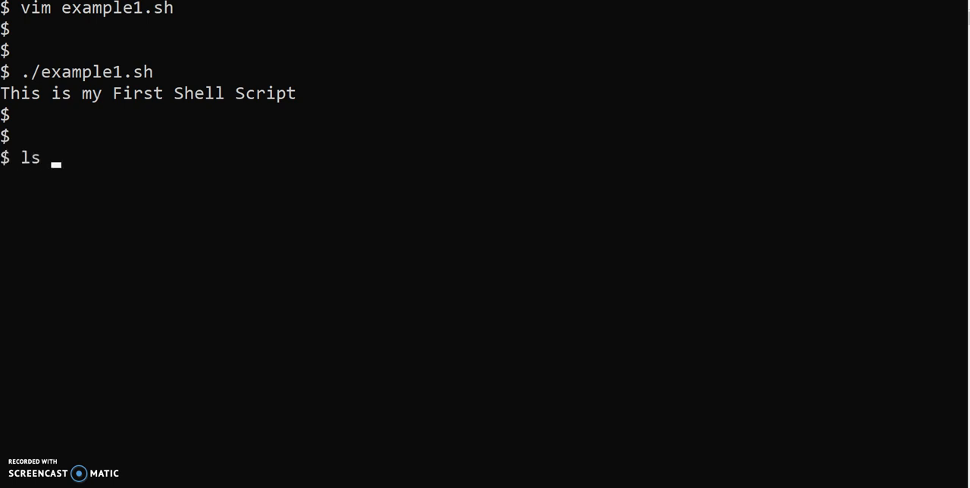
Run ls -l example1.sh and highlight its -rwxrwxrwx permission string
text(-l)
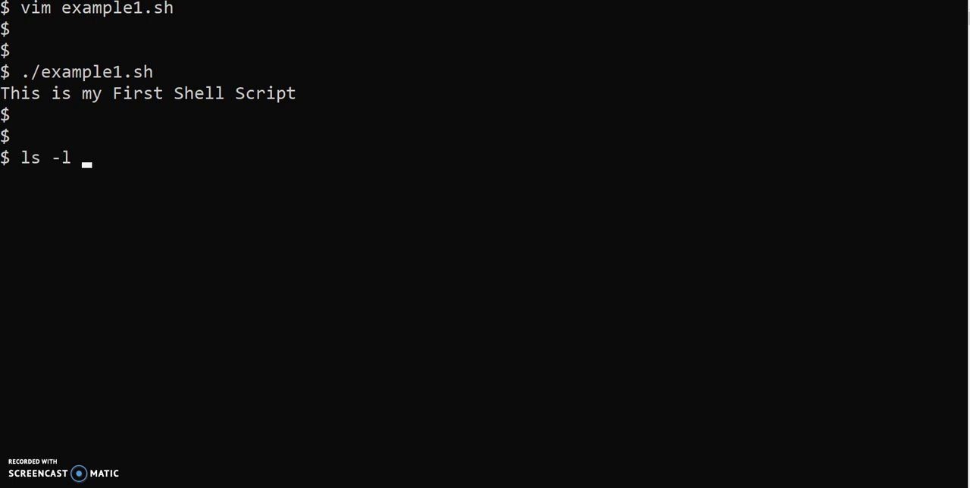
text(example1.sh)
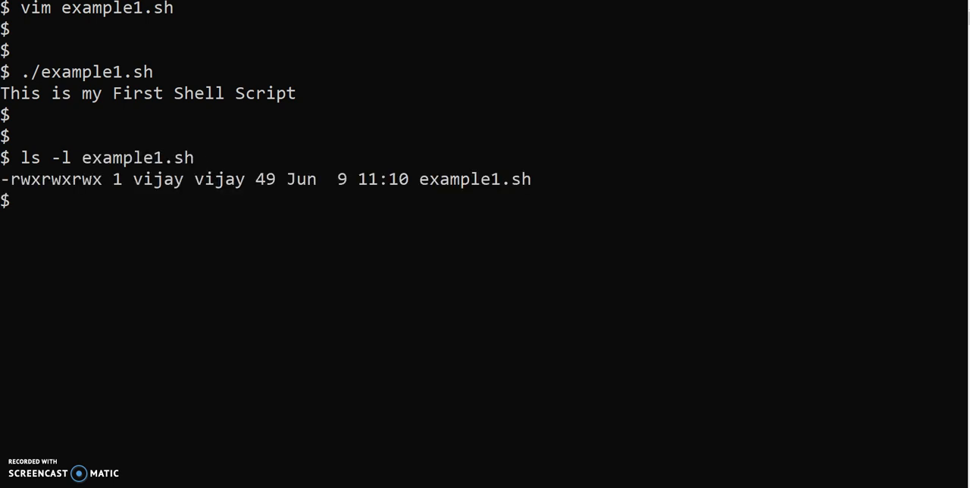
mouse_move(59, 219)
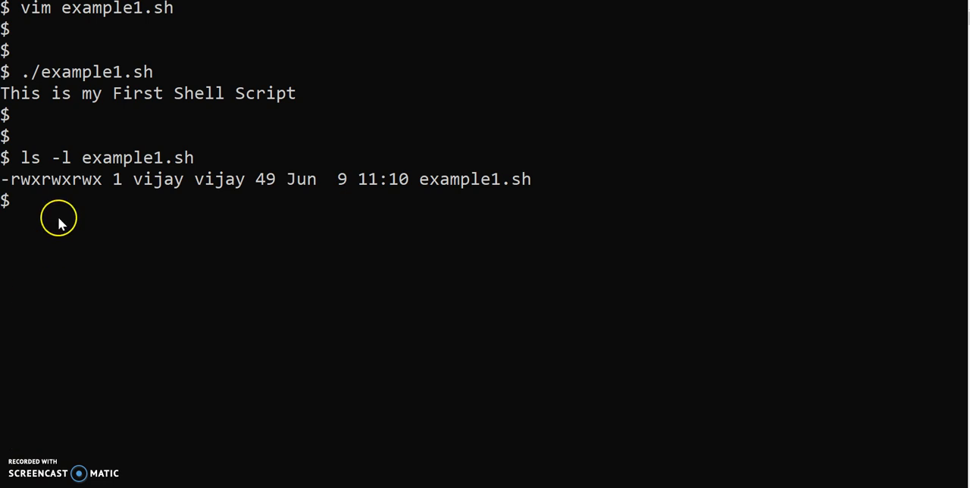
double_click(52, 179)
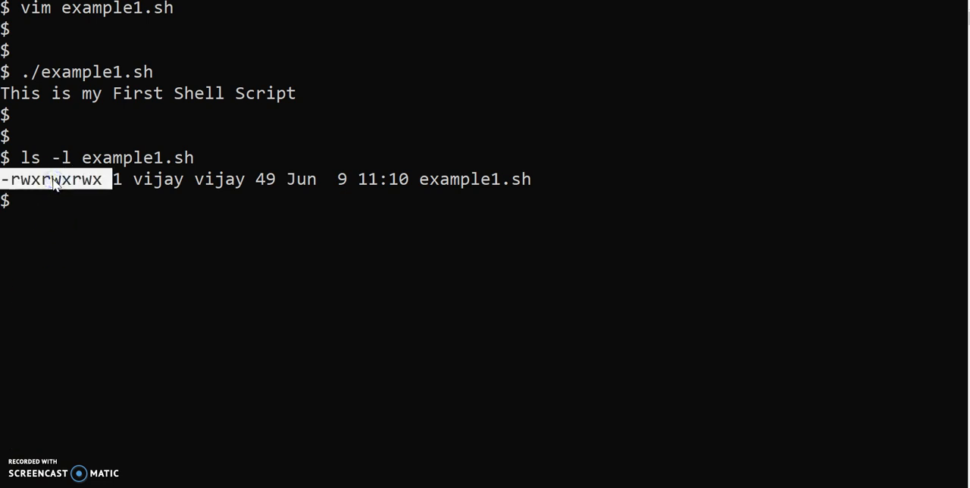